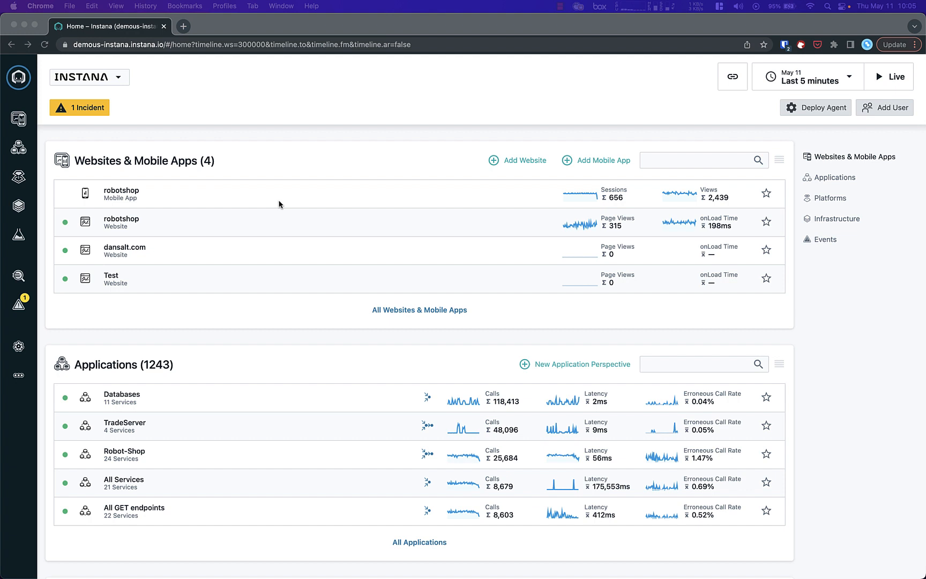
pyautogui.moveTo(68, 161)
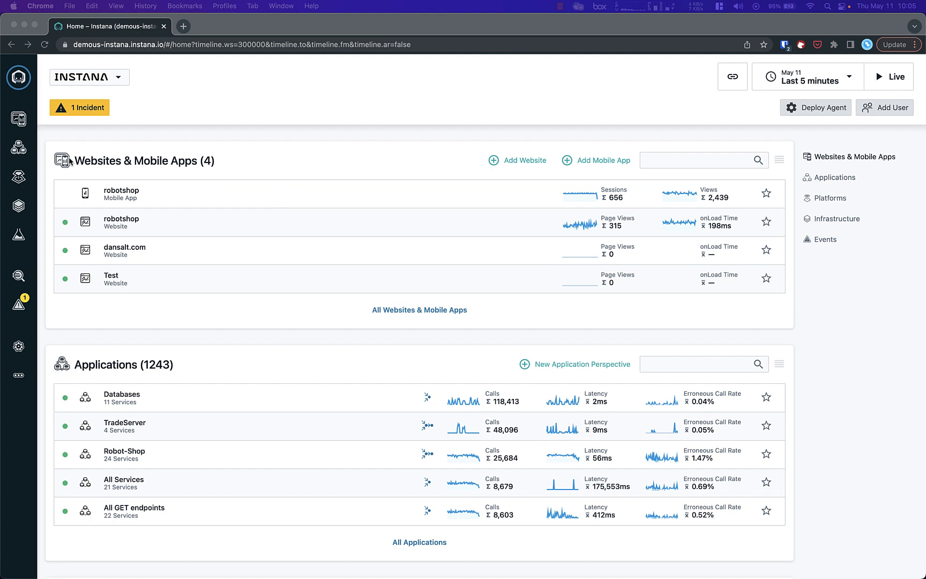
# - Navigate to the Applications list and show the + ADD options
pyautogui.click(18, 77)
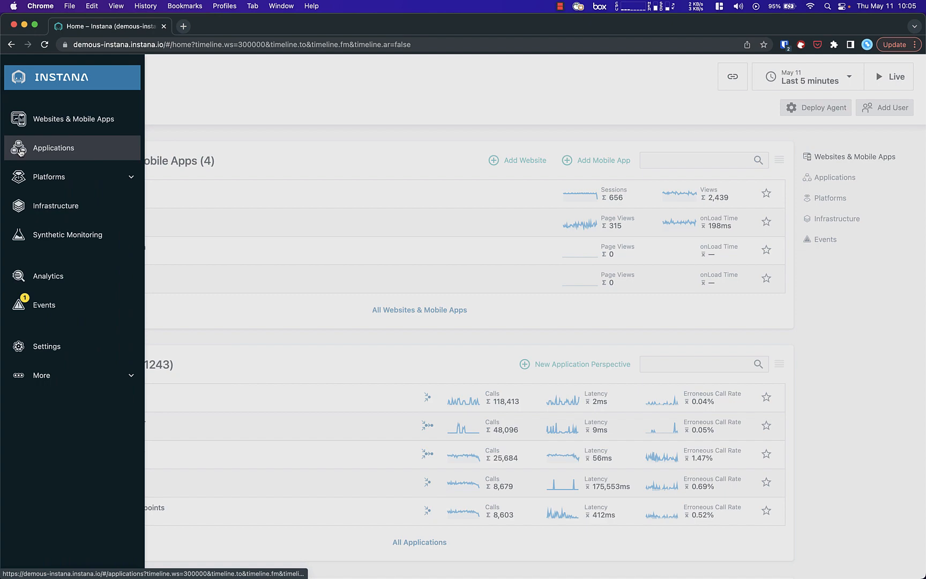
pyautogui.click(53, 148)
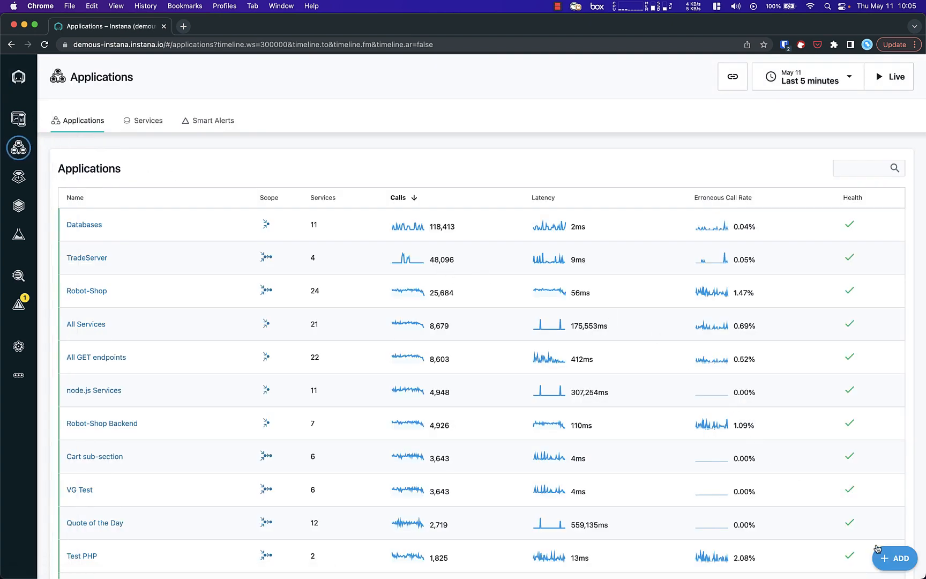
pyautogui.click(900, 557)
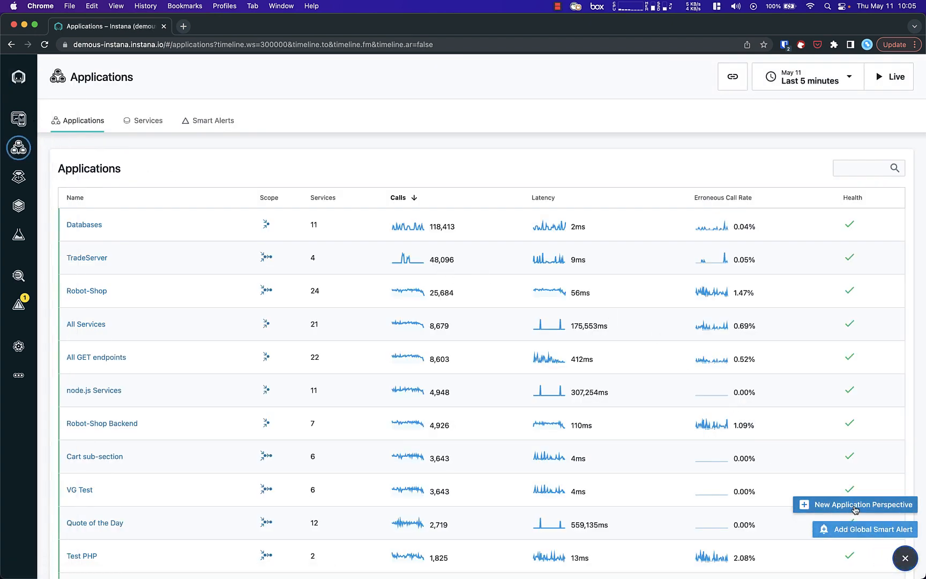
# - Begin a New Application Perspective in advanced mode
pyautogui.click(861, 504)
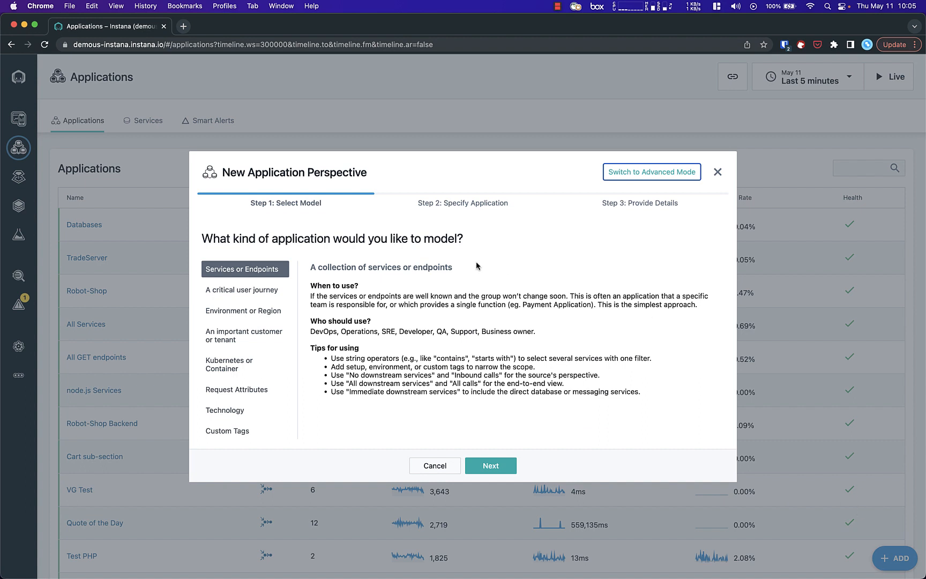
pyautogui.moveTo(437, 262)
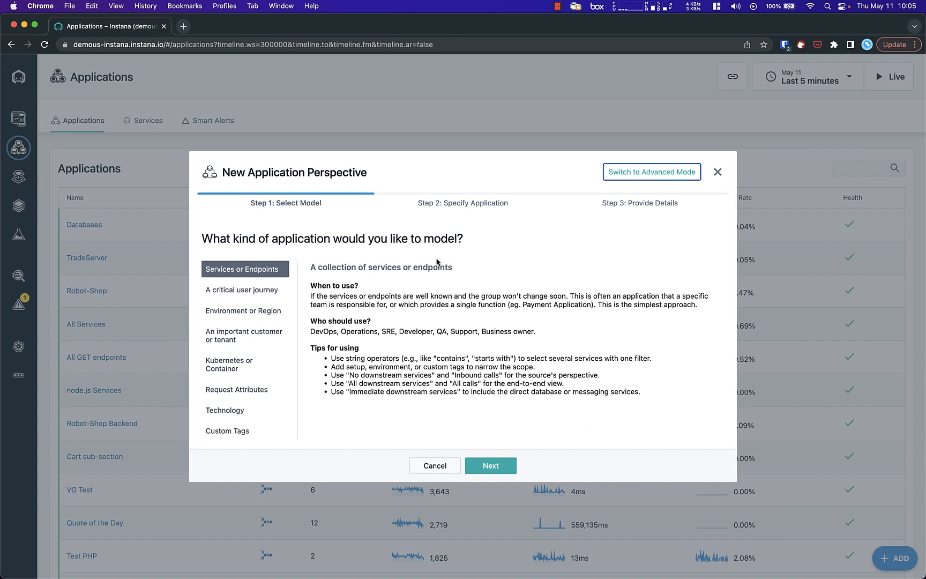
pyautogui.moveTo(243, 311)
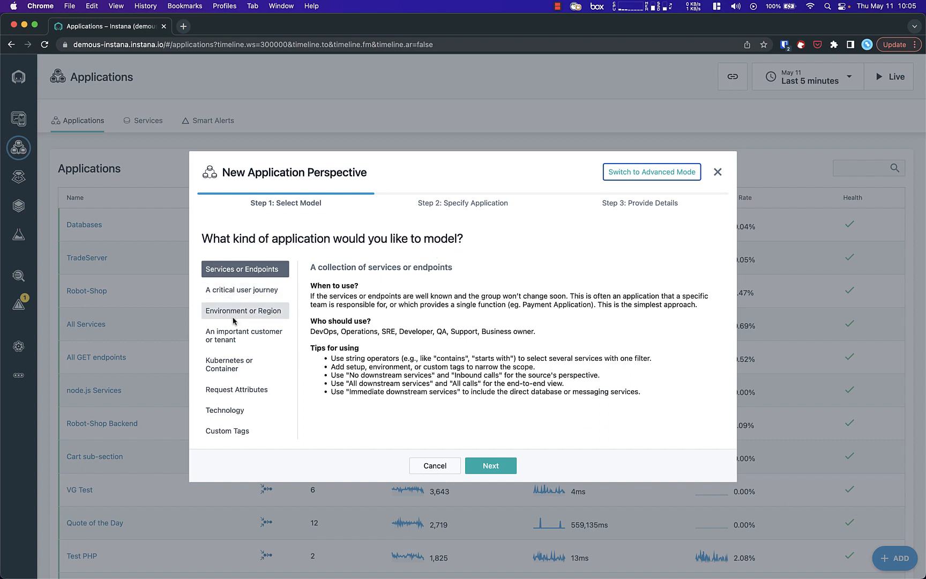
pyautogui.moveTo(621, 185)
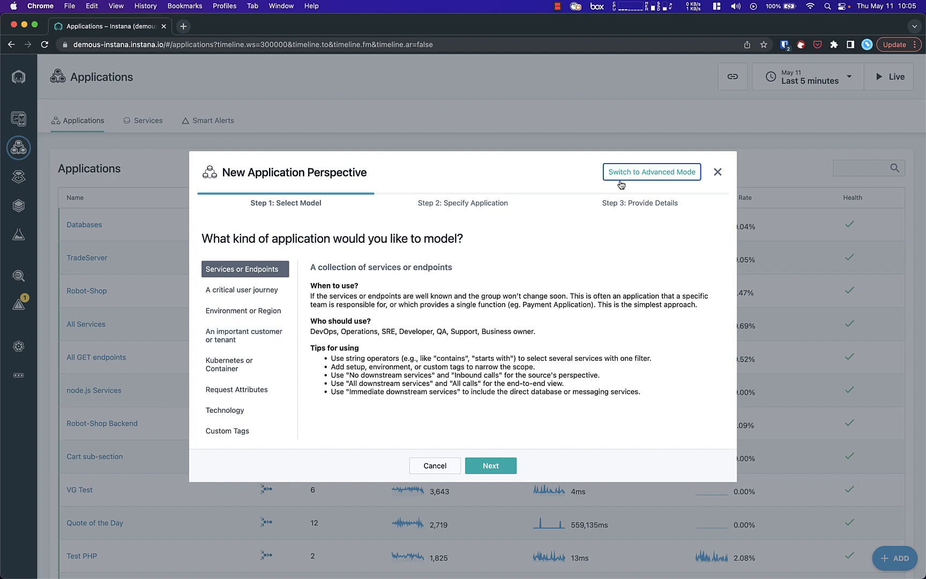
pyautogui.click(650, 172)
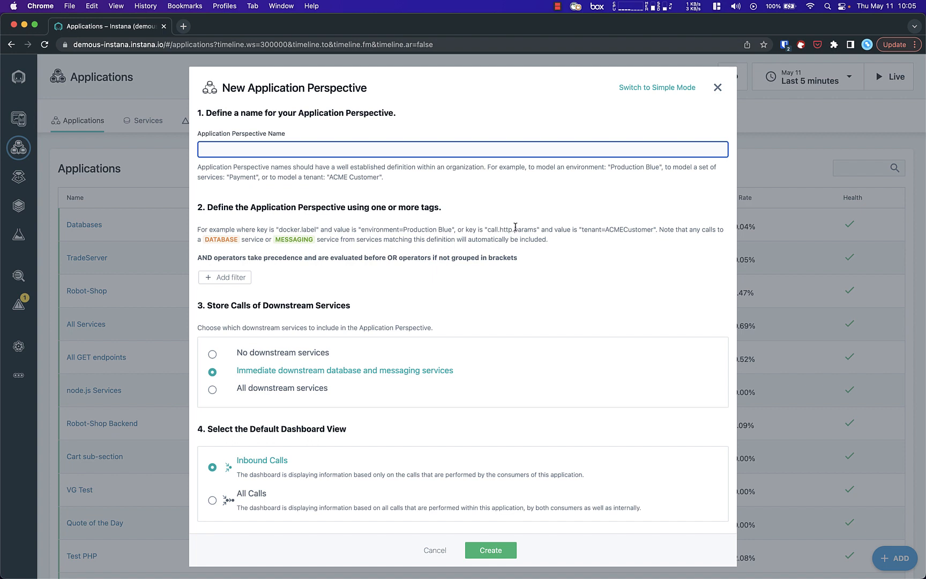
# - Enter 'My API' as the perspective name and open the filter tag list
pyautogui.write('My API')
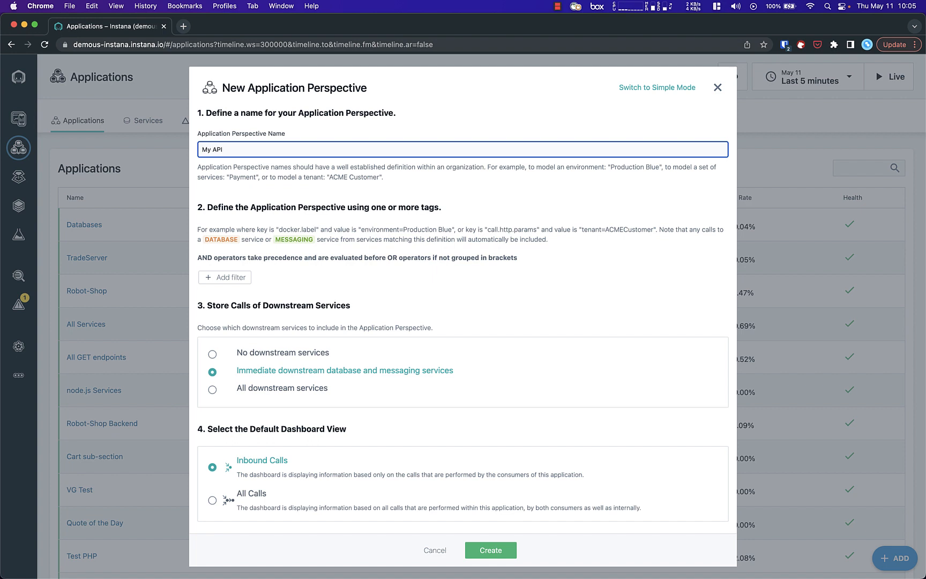
pyautogui.moveTo(351, 349)
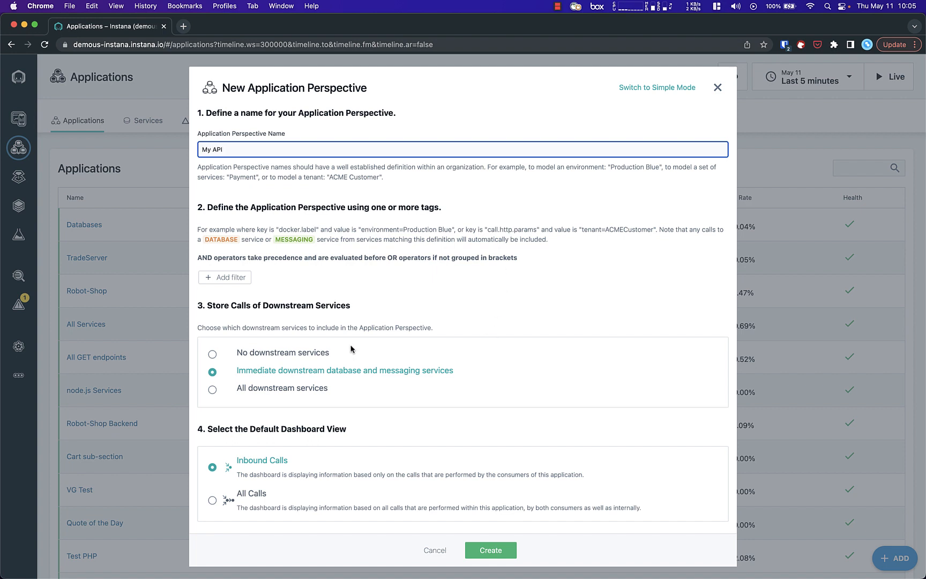
pyautogui.click(224, 277)
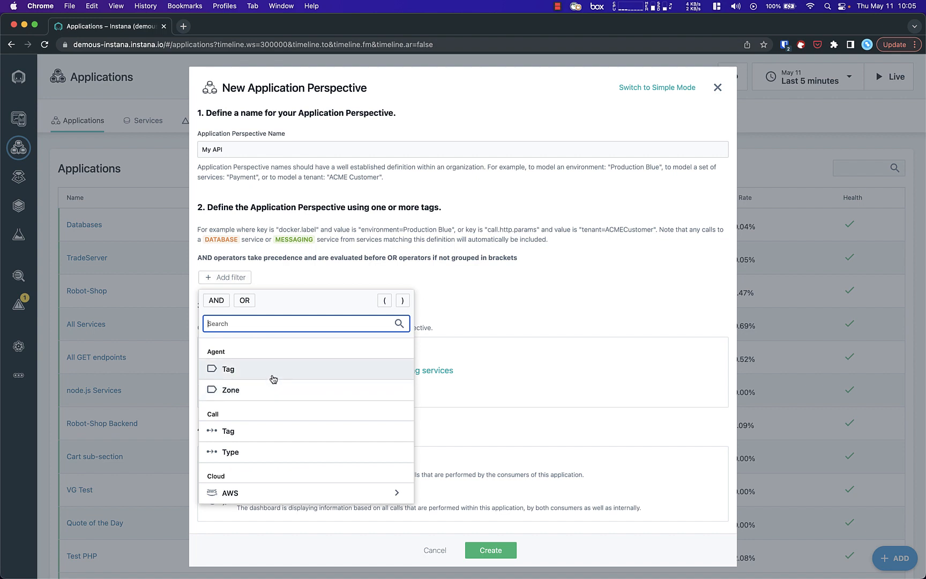
# - Search the filter tags for 'names' and select Kubernetes Namespace
pyautogui.write('te')
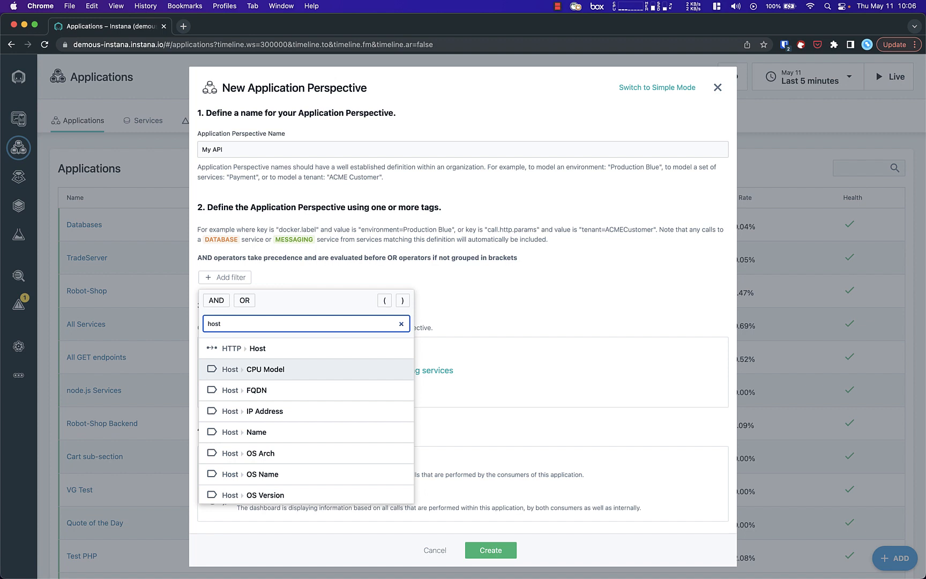
pyautogui.click(400, 323)
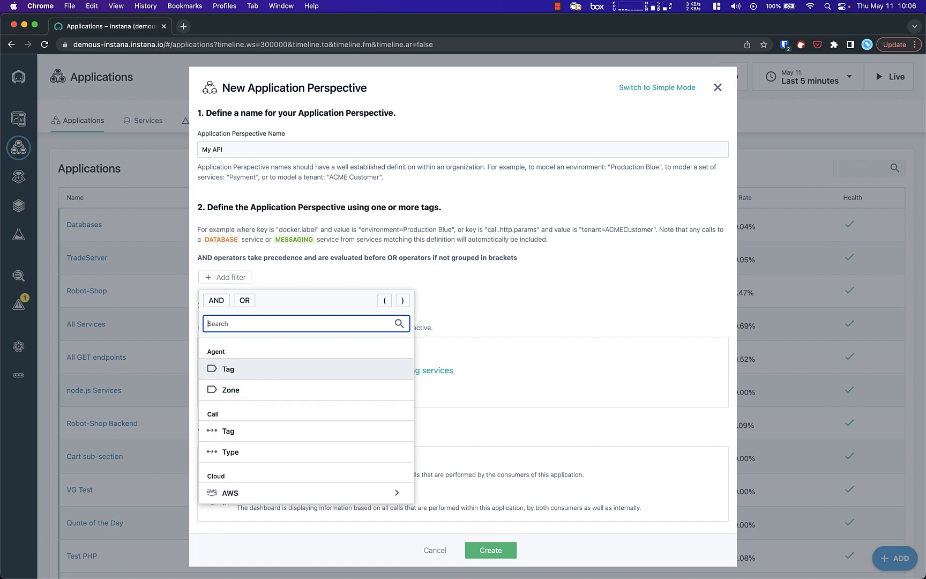
pyautogui.write('name')
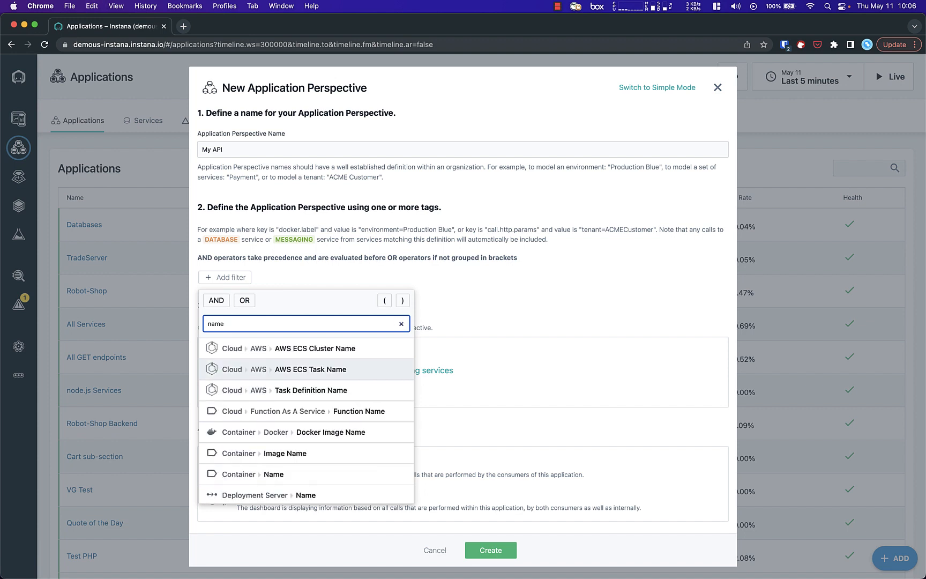
pyautogui.write('s')
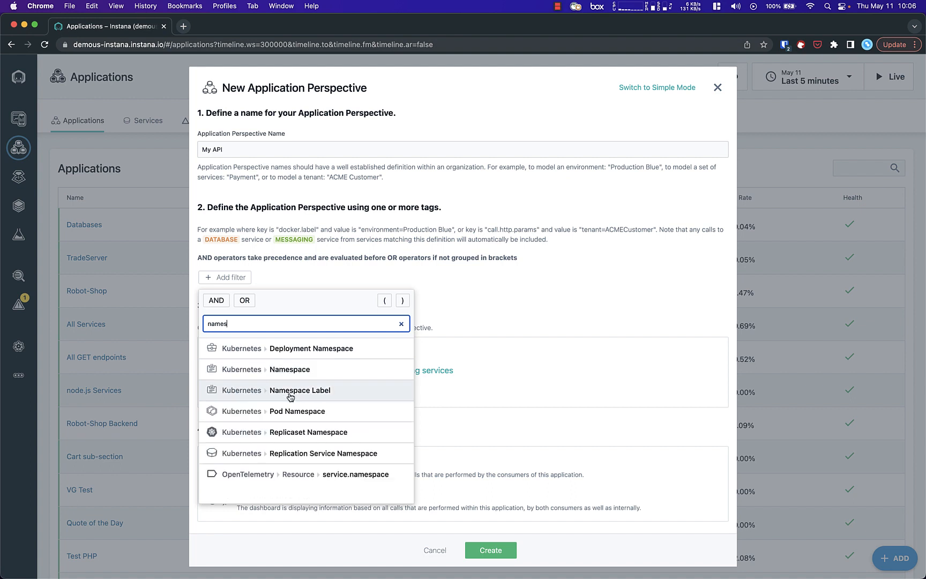
pyautogui.click(290, 370)
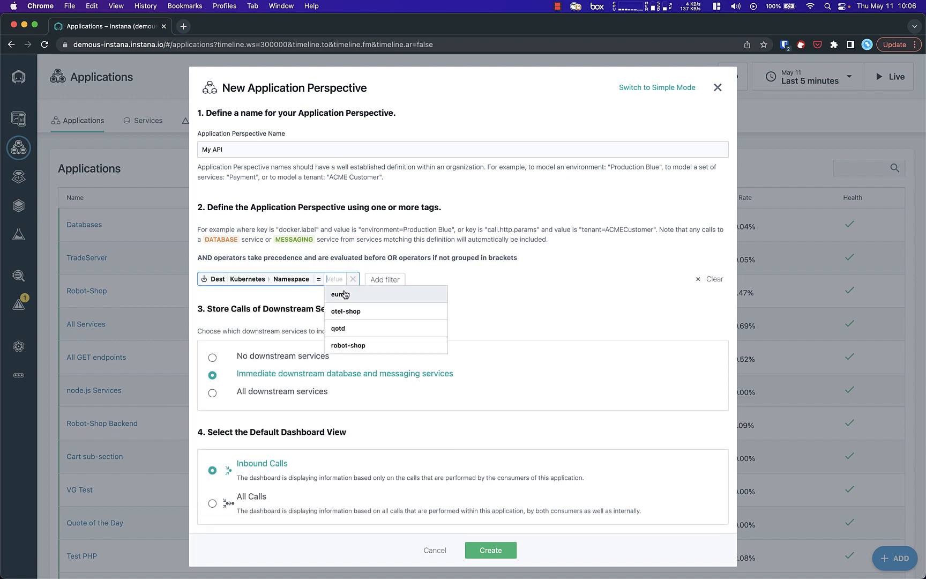
# - Set the namespace value to otel-shop and create the My API perspective
pyautogui.click(346, 311)
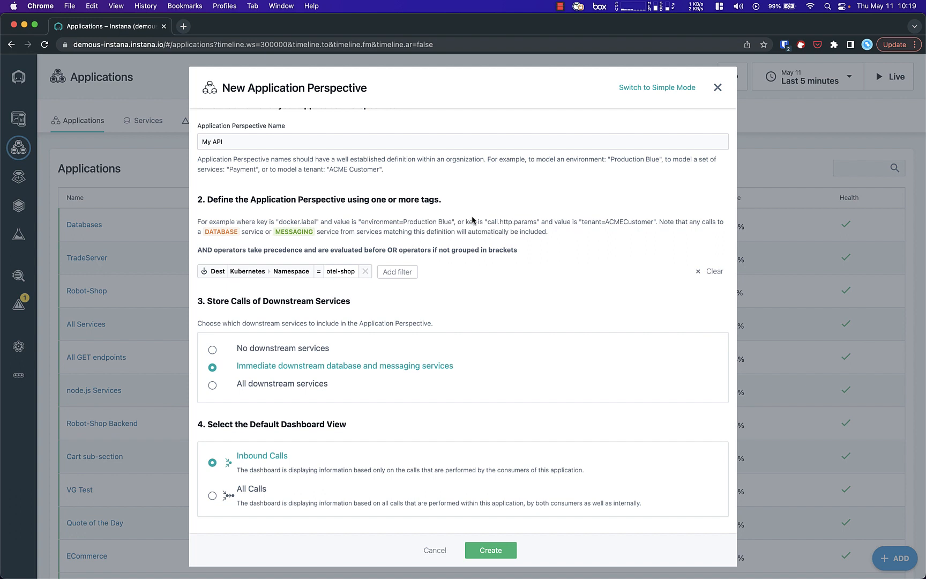
pyautogui.moveTo(359, 321)
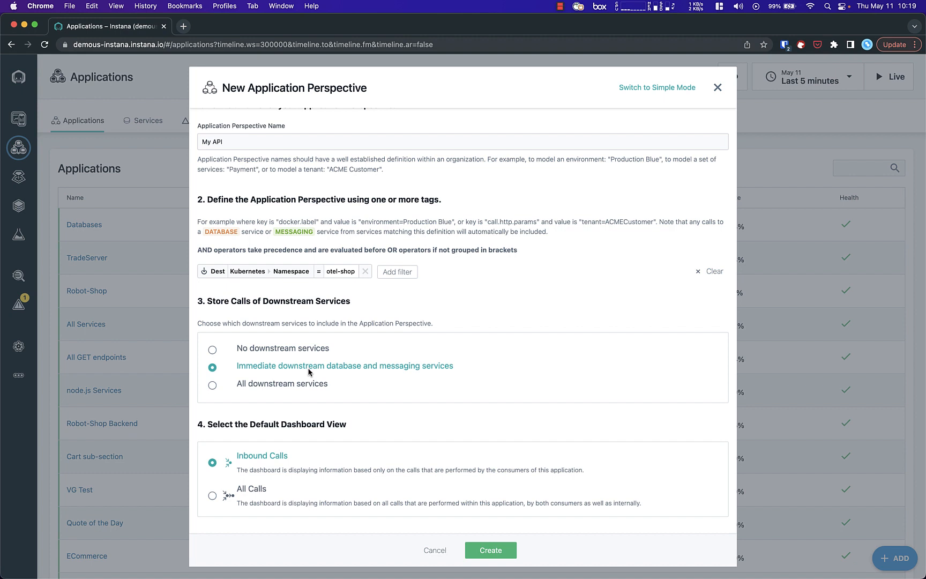
pyautogui.moveTo(294, 354)
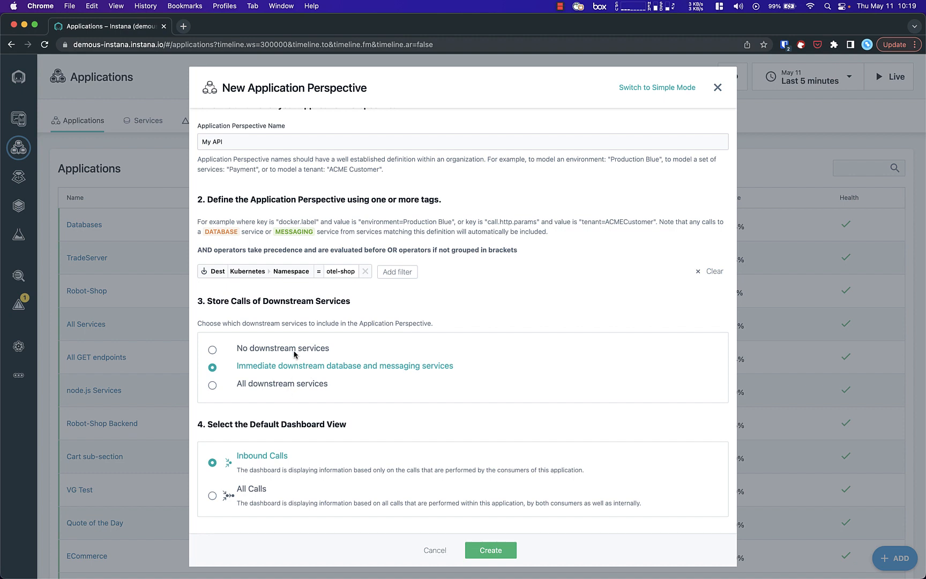
pyautogui.moveTo(320, 407)
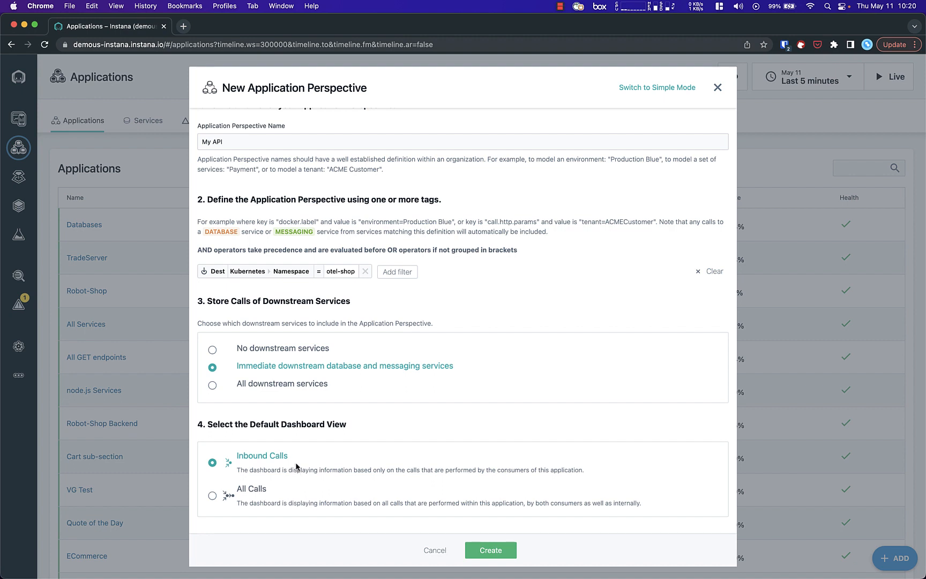
pyautogui.moveTo(486, 538)
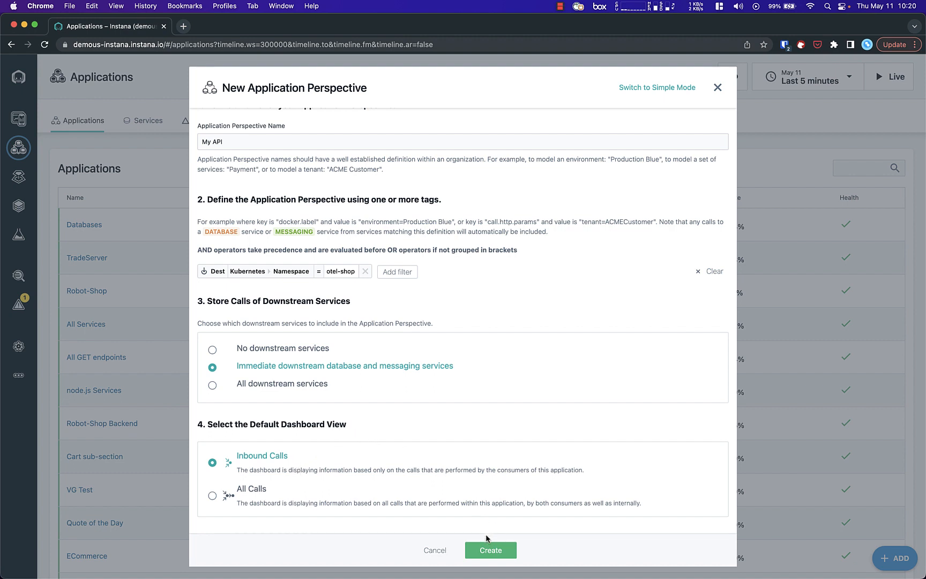
pyautogui.click(489, 549)
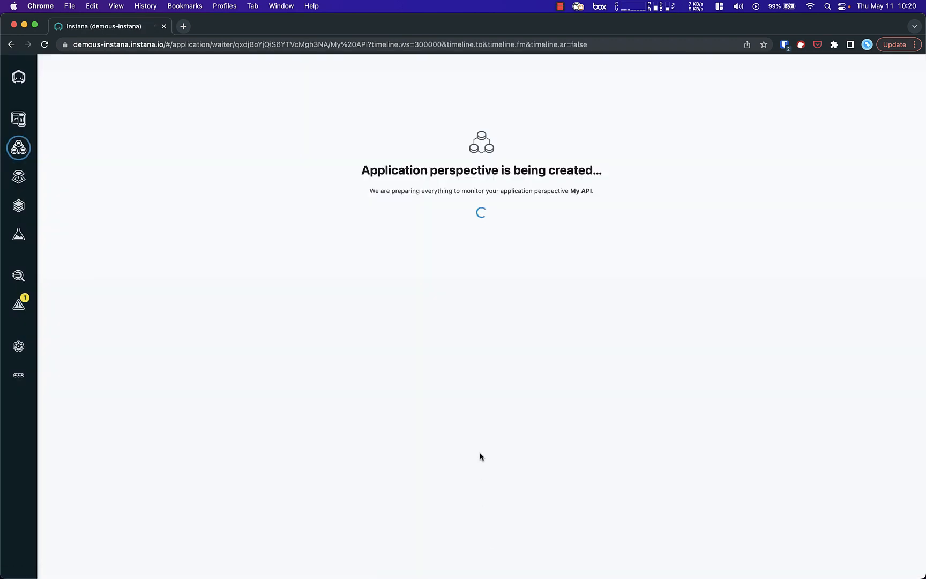